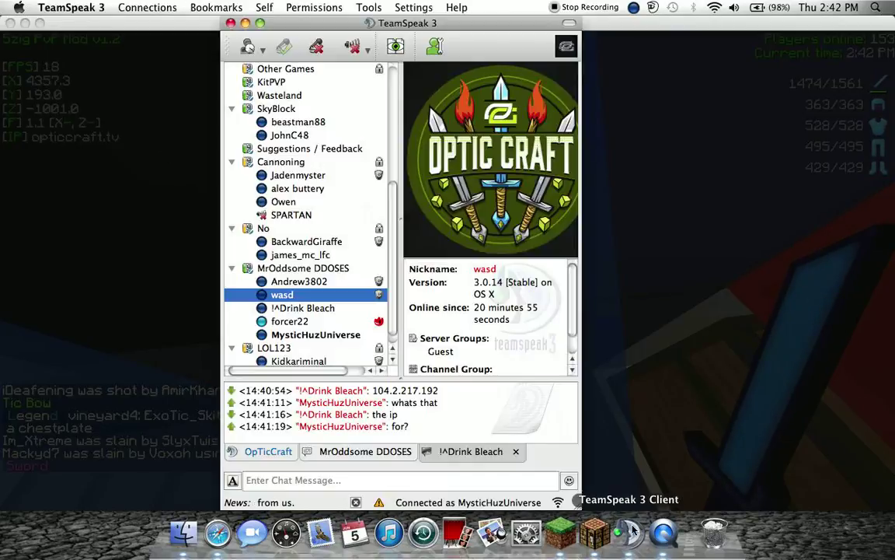
Step: View client details for !^Drink Bleach, forcer22 and wasd in the MrOddsome DDOSES channel
scroll(down, 3)
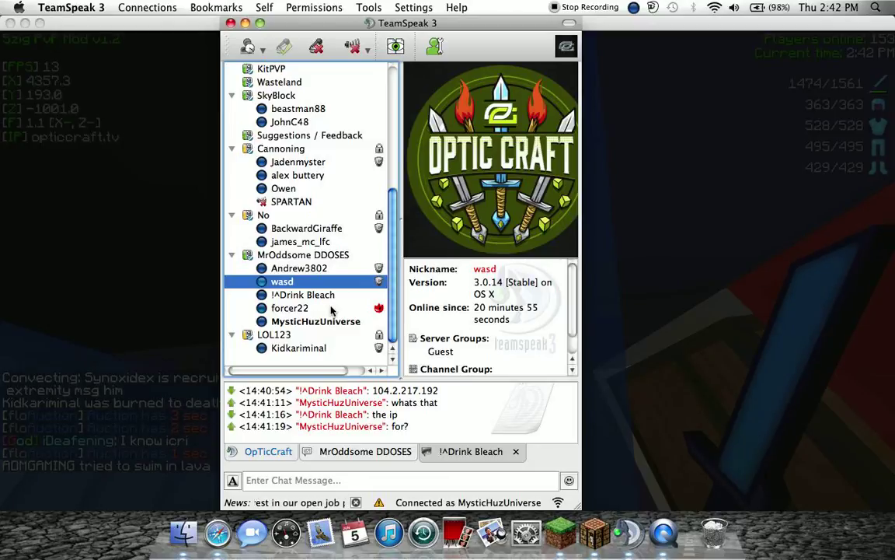
click(303, 295)
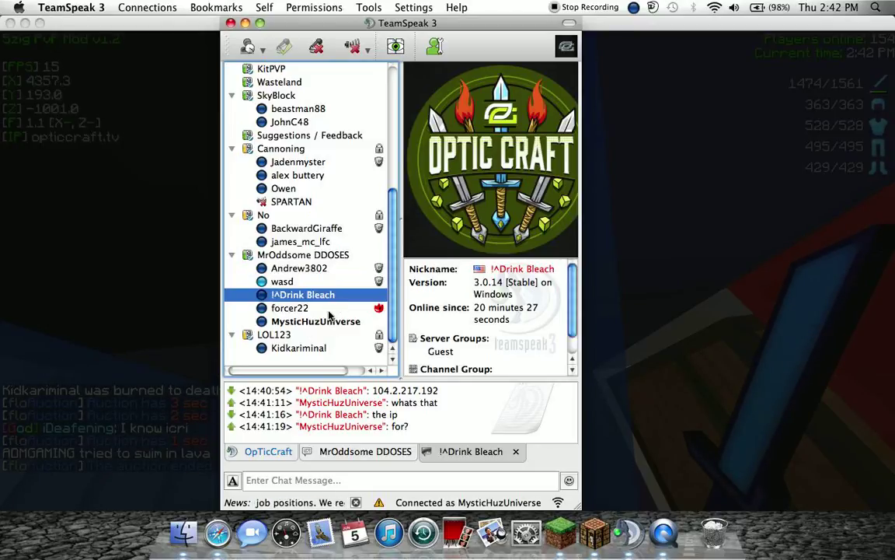
click(289, 308)
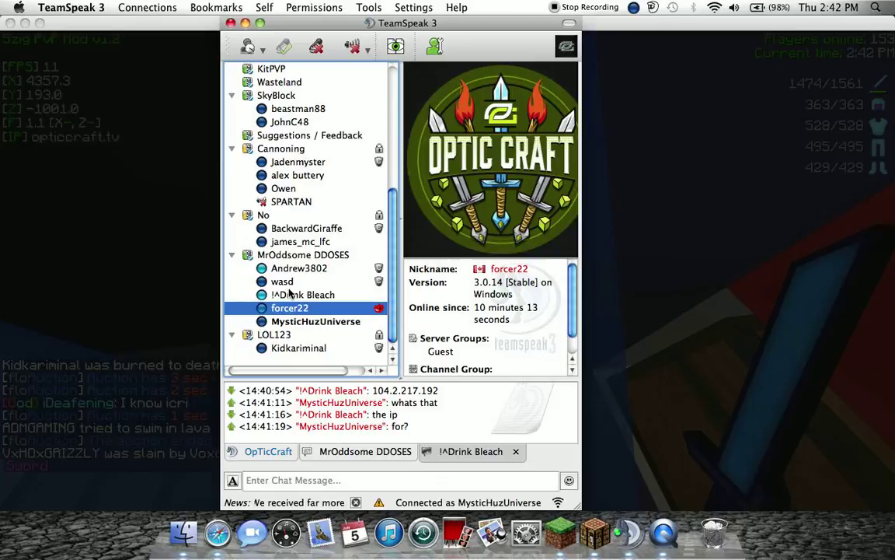
click(282, 280)
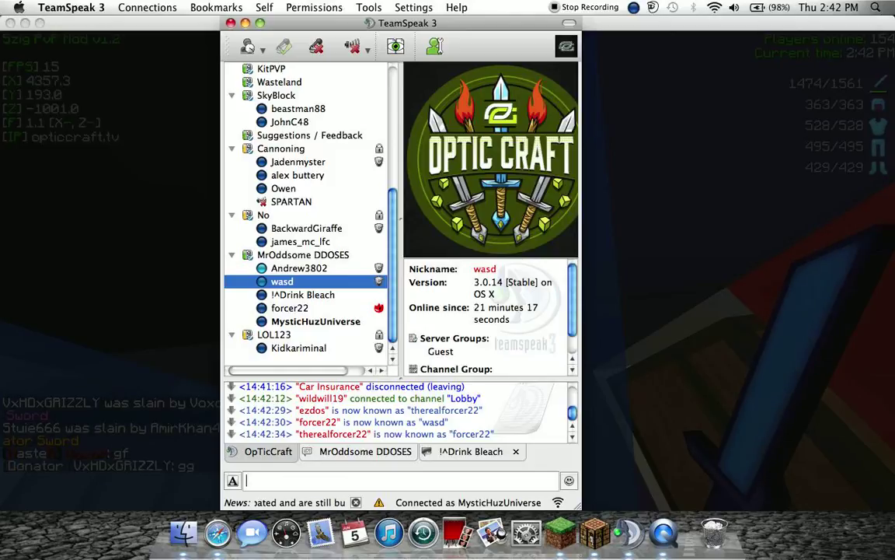
Step: Enter 'wasd' and focus the chat input to start writing a message
text(wasd)
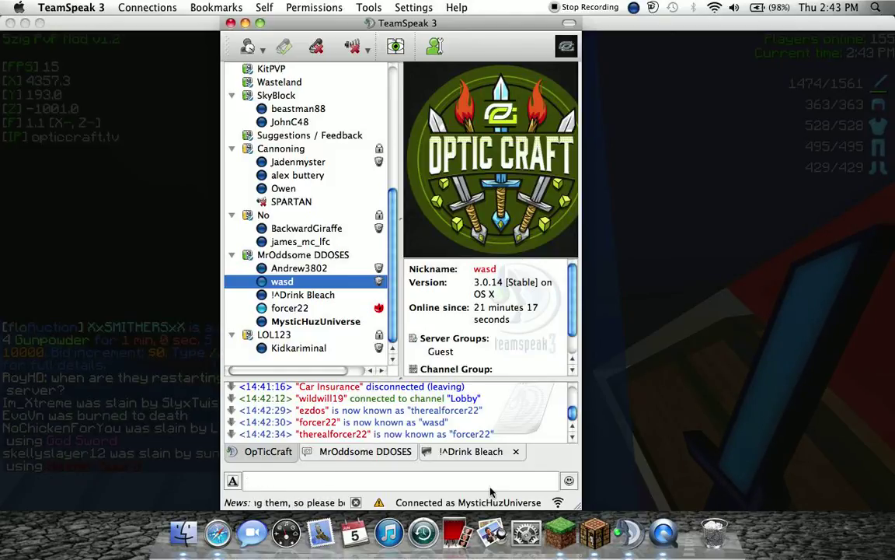
click(470, 451)
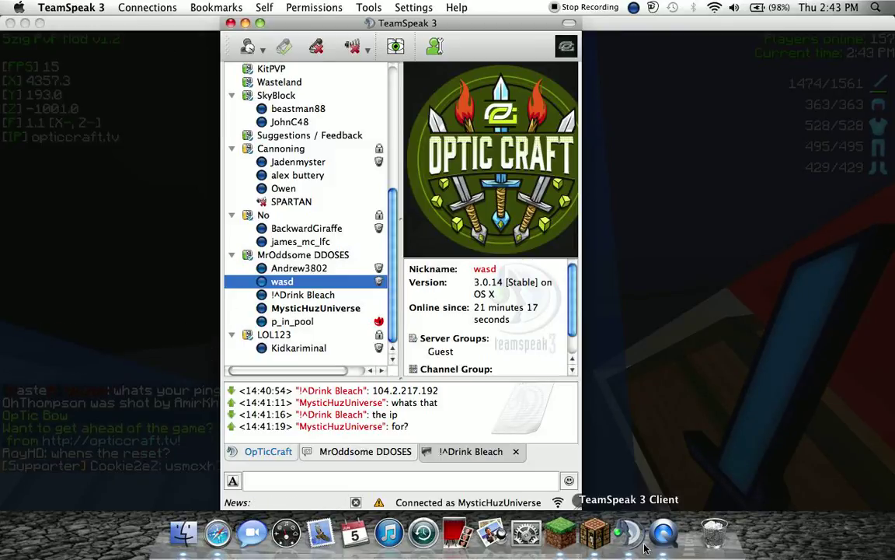
click(289, 282)
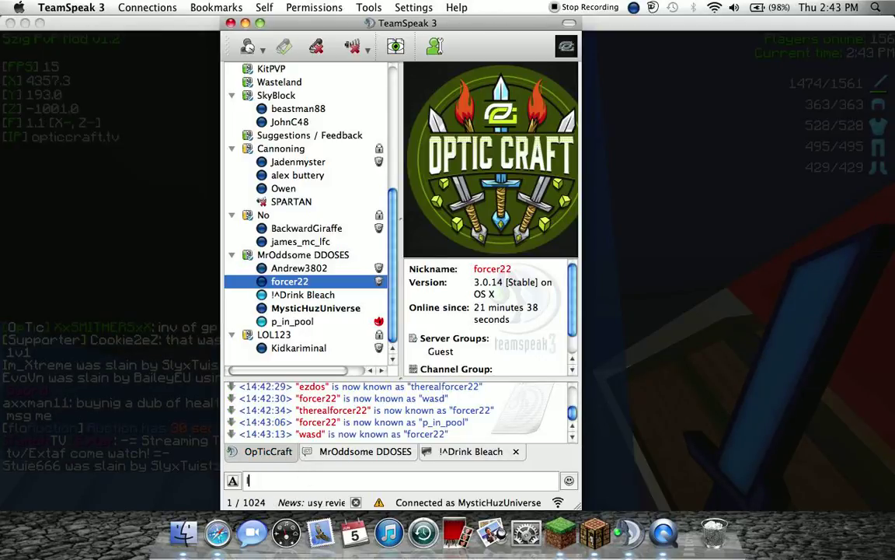
Step: Submit the message 'DDOS threats', raising the channel-message permission prompt
text(DDOS threats)
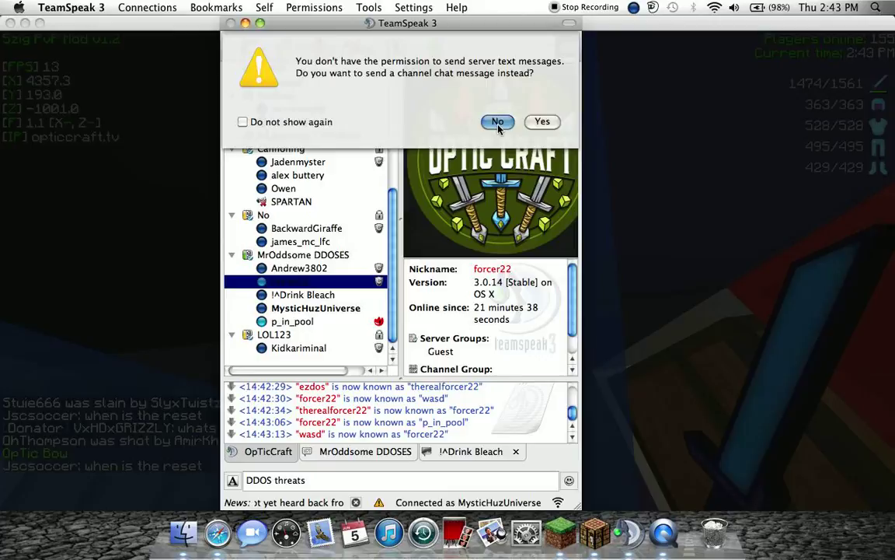
Step: Decline sending 'DDOS threats' as a channel message
click(498, 121)
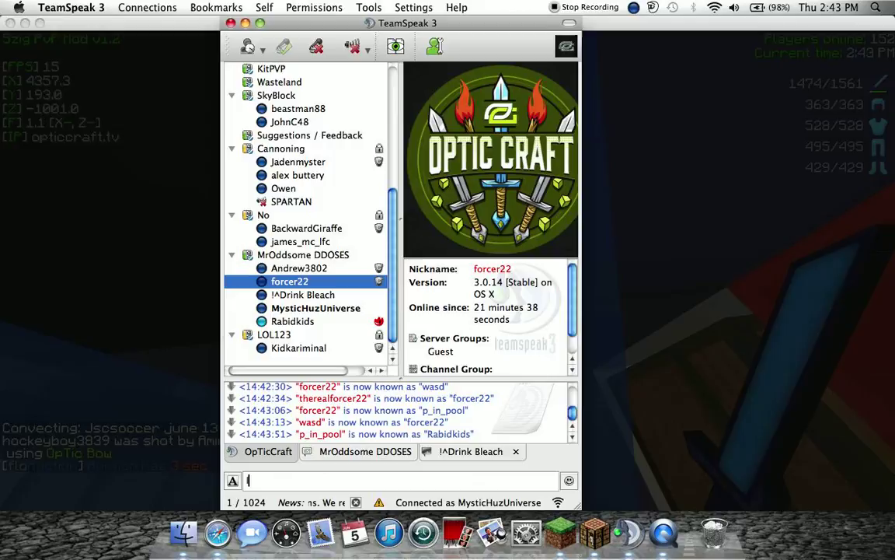
Step: Enter 'IP DDOS THRE' in the chat input, showing the MrOddsome DDOSES channel chat
text(IP DDOS THRE)
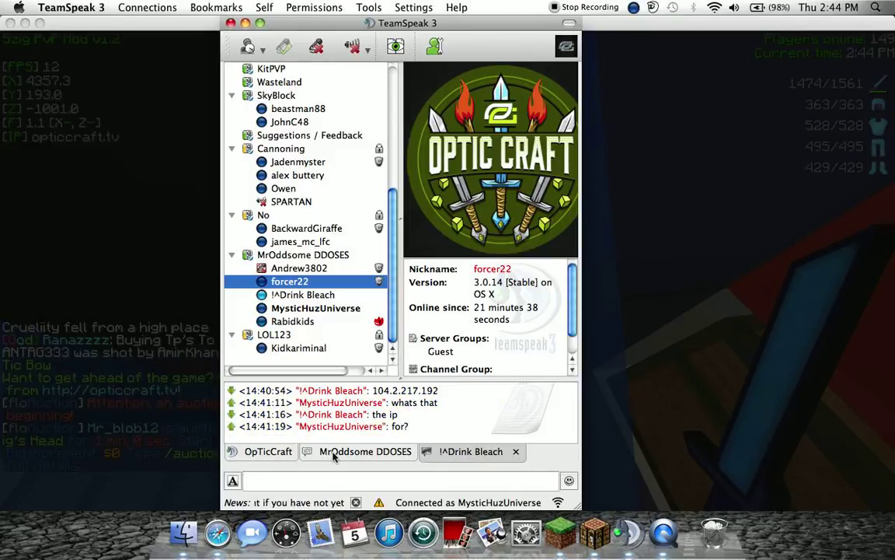
mouse_move(674, 539)
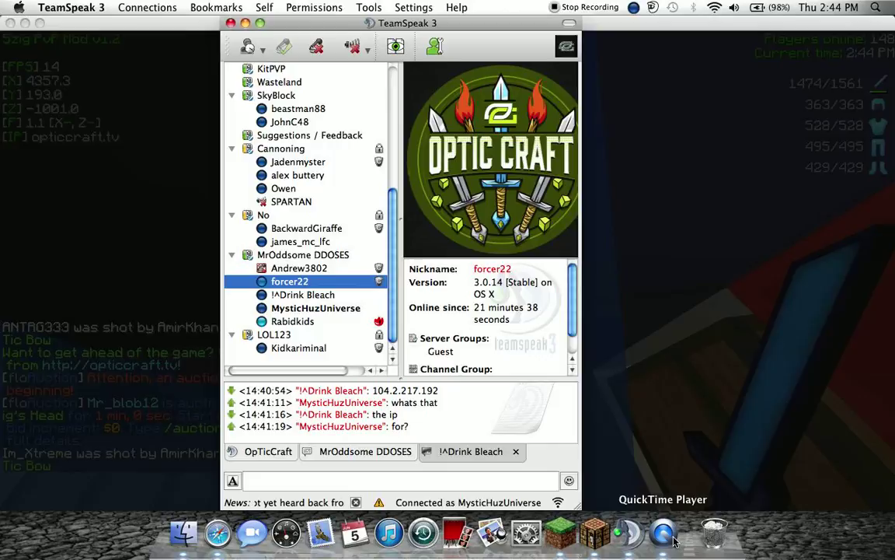